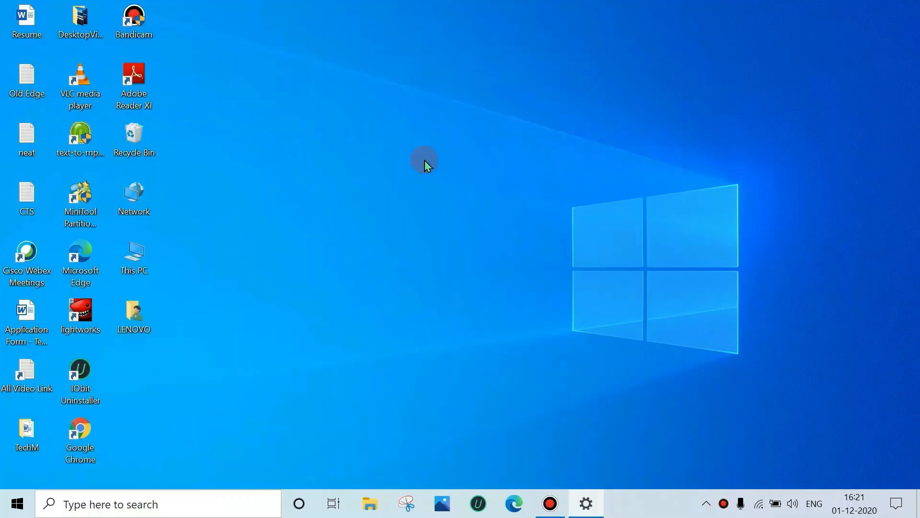
# Step: Look up Microsoft Edge in the Settings installed-apps list, then close Settings
pyautogui.click(585, 503)
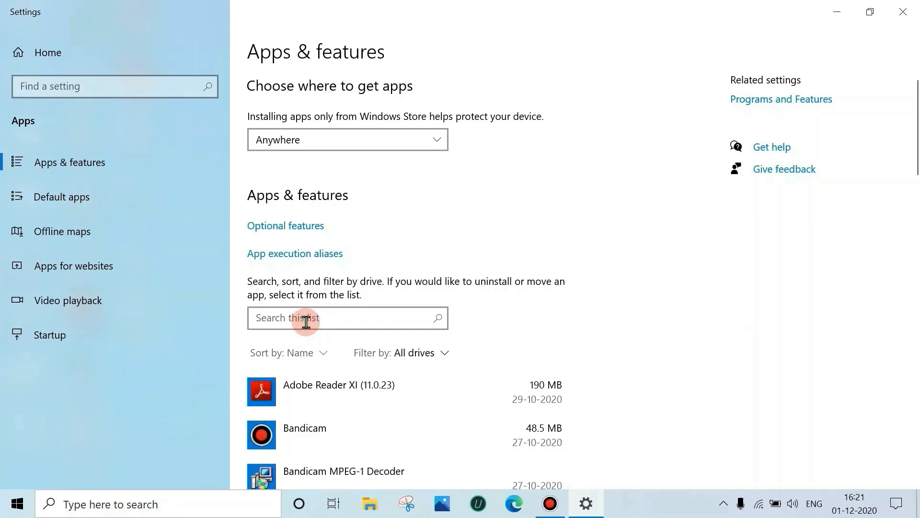
pyautogui.write('edge')
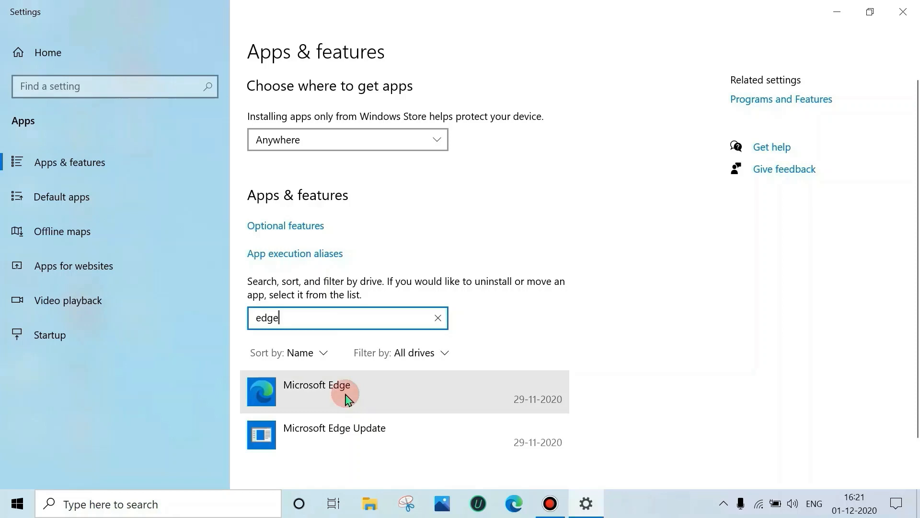
pyautogui.click(346, 391)
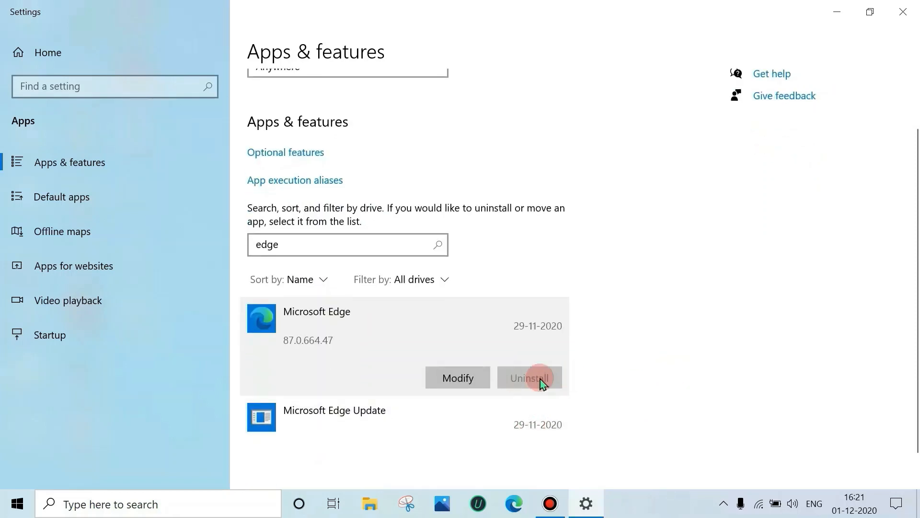
pyautogui.moveTo(528, 384)
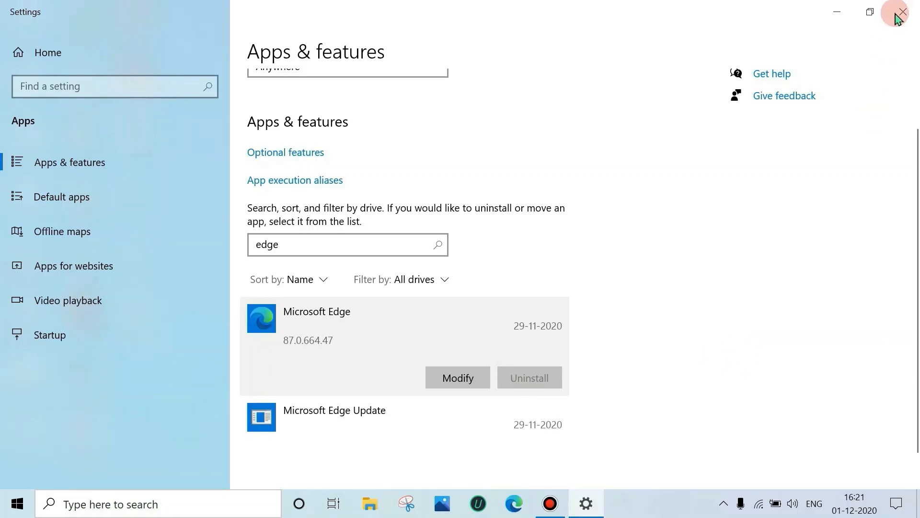
pyautogui.click(902, 11)
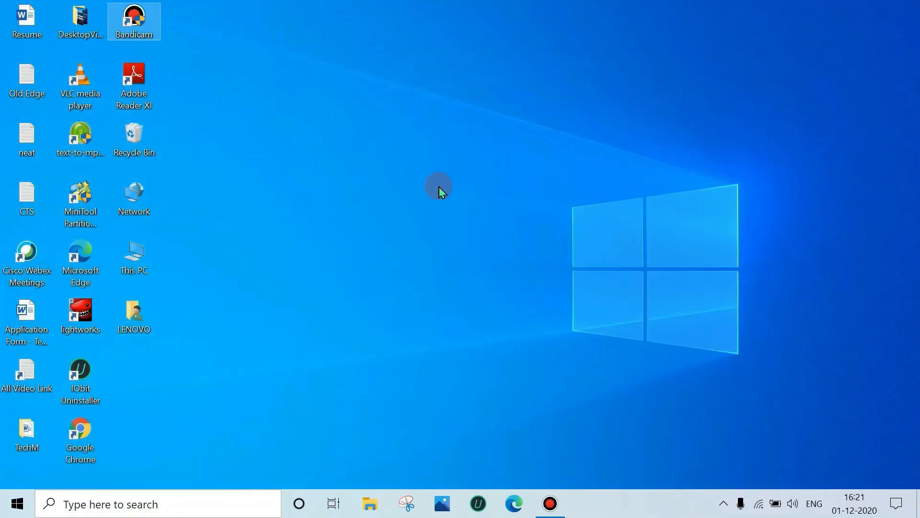
pyautogui.moveTo(493, 261)
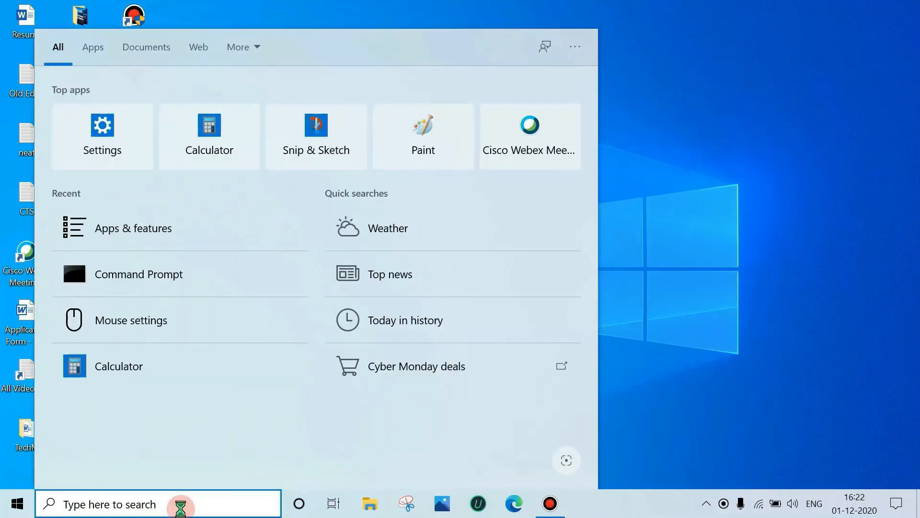
# Step: Launch Command Prompt as administrator from Windows Search and move it toward screen centre
pyautogui.write('cmd')
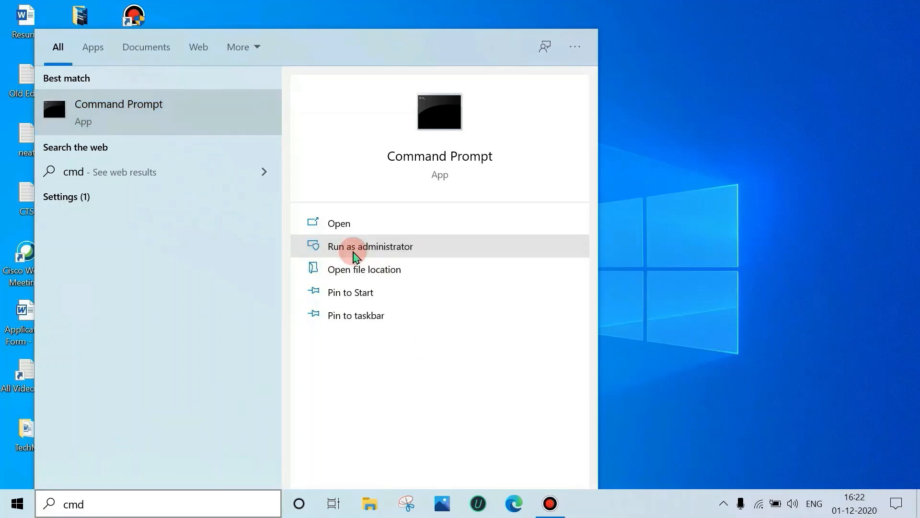
pyautogui.click(371, 247)
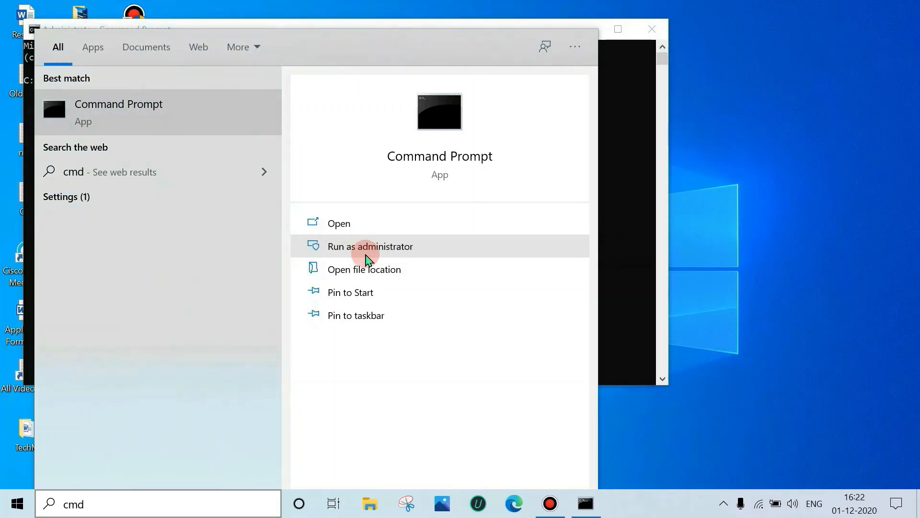
pyautogui.click(371, 247)
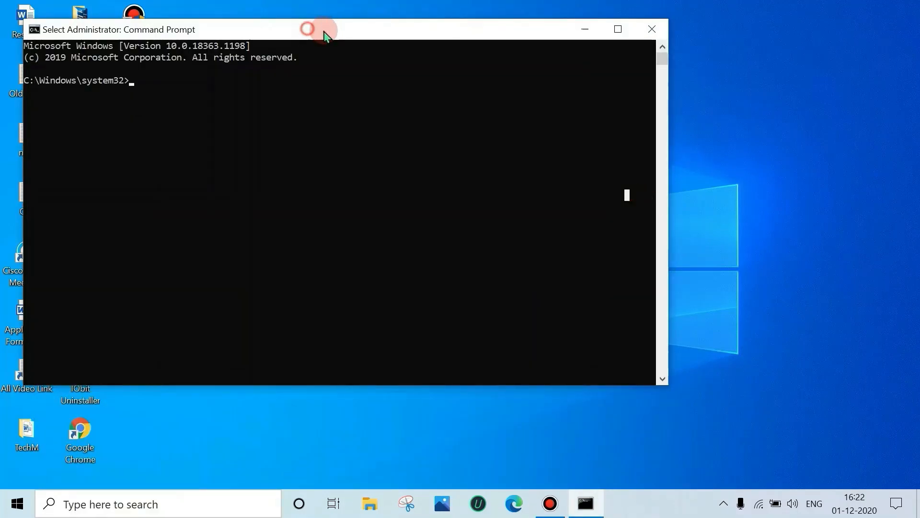
pyautogui.moveTo(321, 29); pyautogui.dragTo(497, 92)
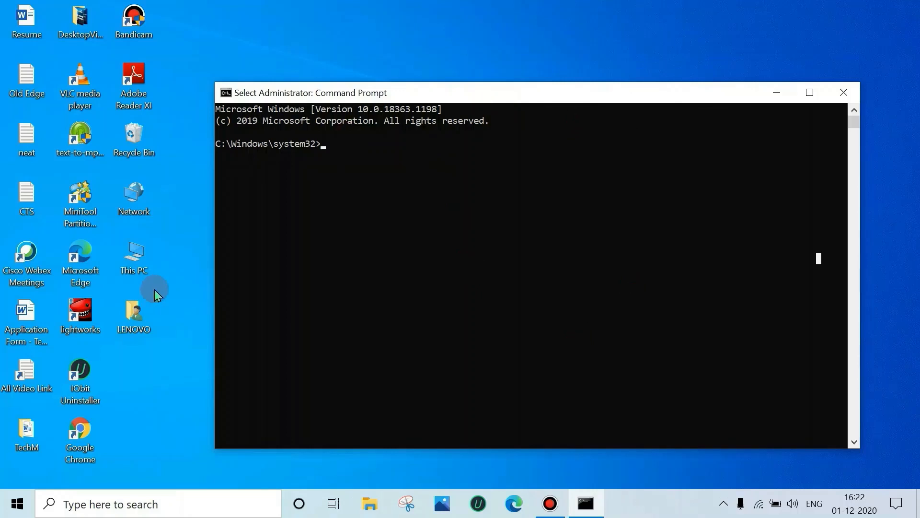
pyautogui.moveTo(161, 258)
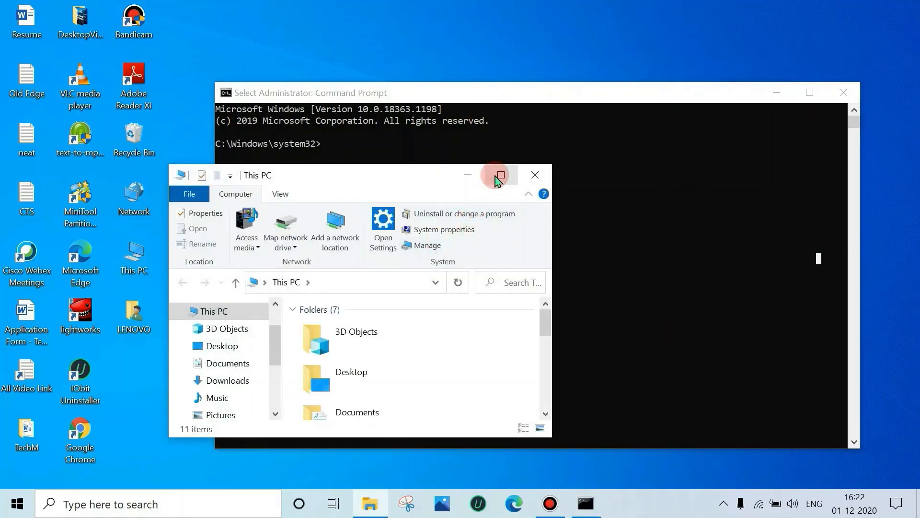
# Step: Maximize Explorer and browse into C:\Program Files (x86)\Microsoft\Edge
pyautogui.click(498, 175)
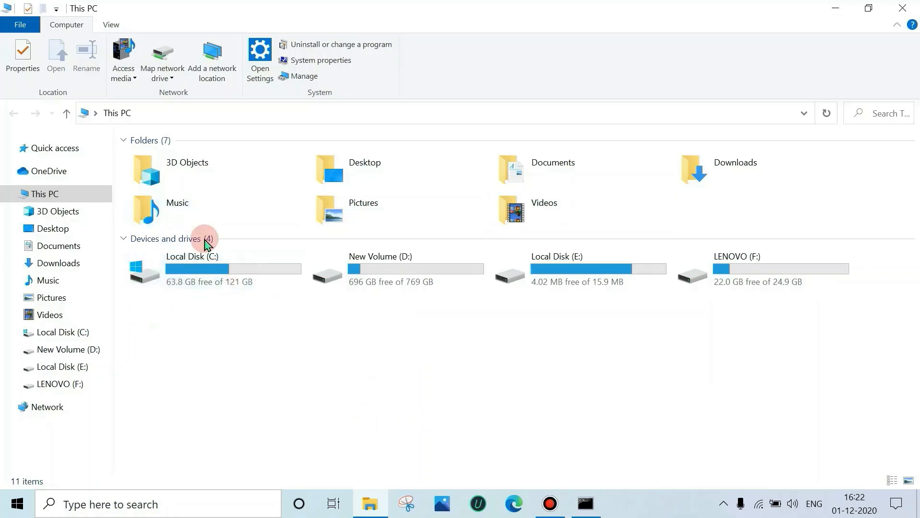
pyautogui.moveTo(188, 301)
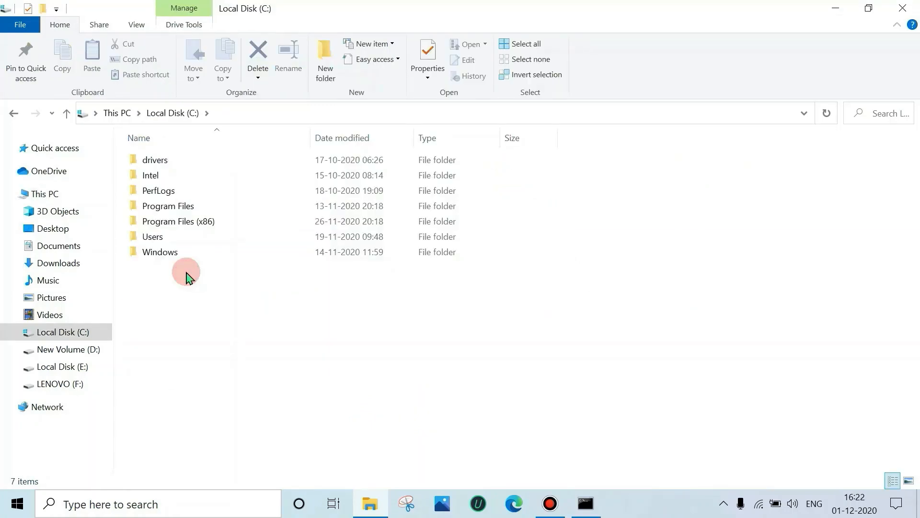
pyautogui.click(178, 221)
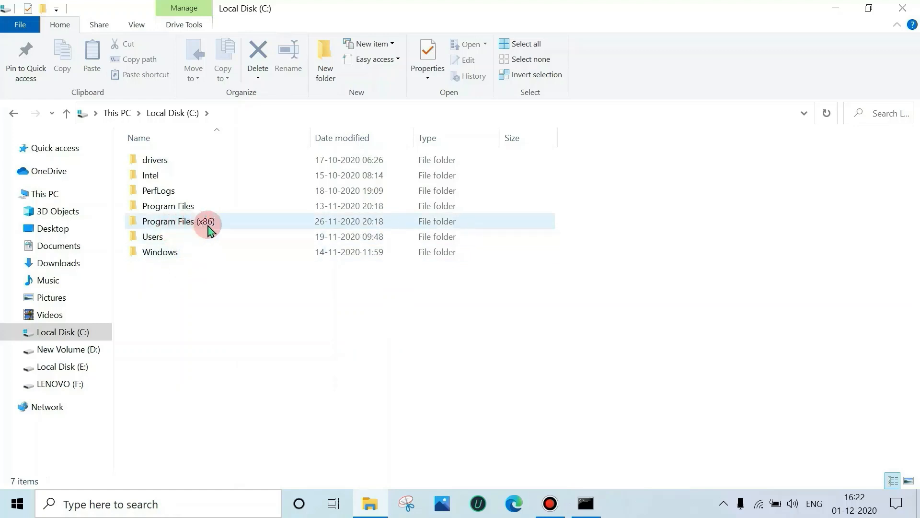
pyautogui.doubleClick(182, 222)
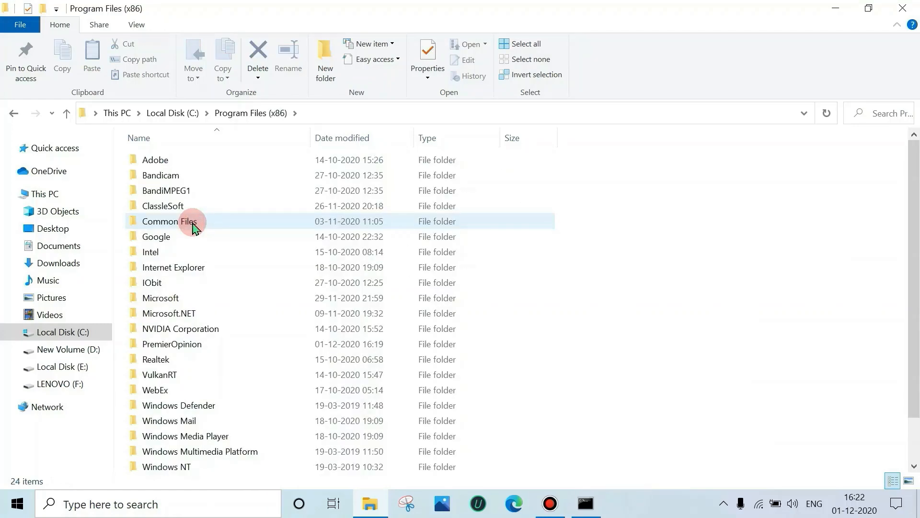
pyautogui.doubleClick(160, 297)
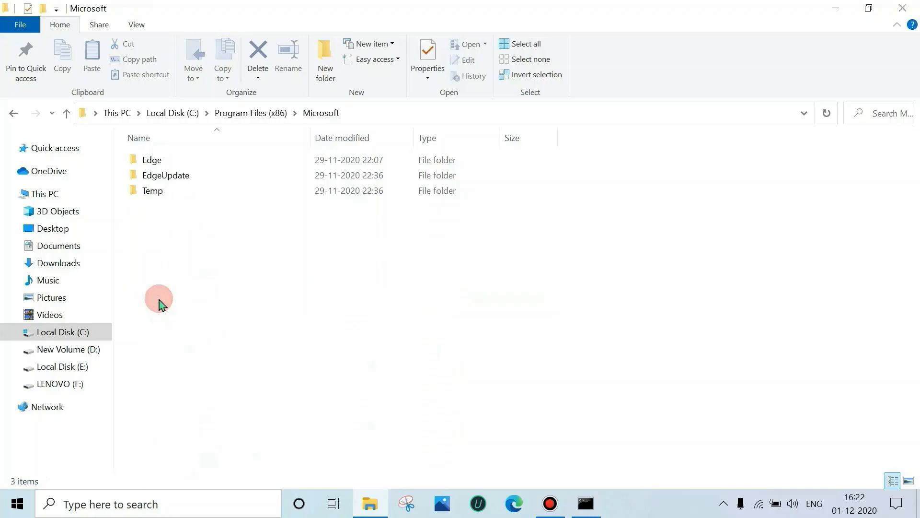
pyautogui.doubleClick(152, 159)
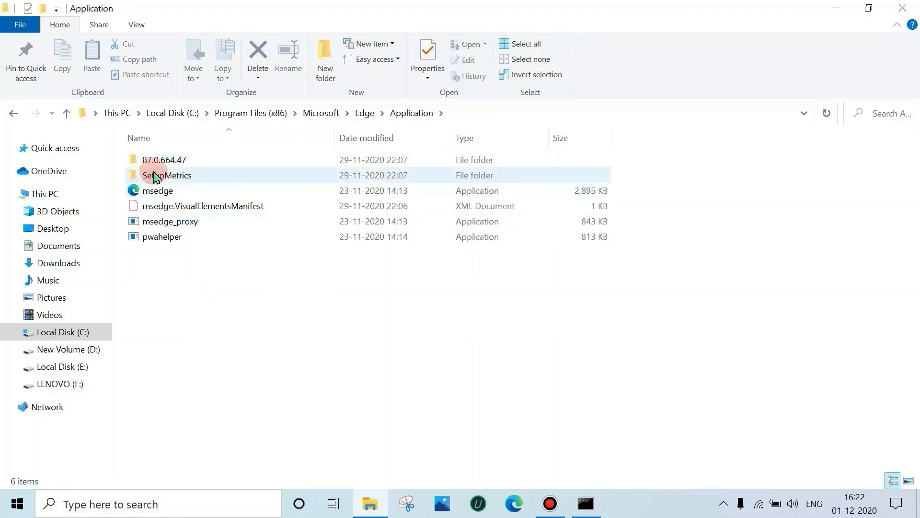
# Step: Enter Application\87.0.664.47\Installer and select its full path in the address bar
pyautogui.click(164, 160)
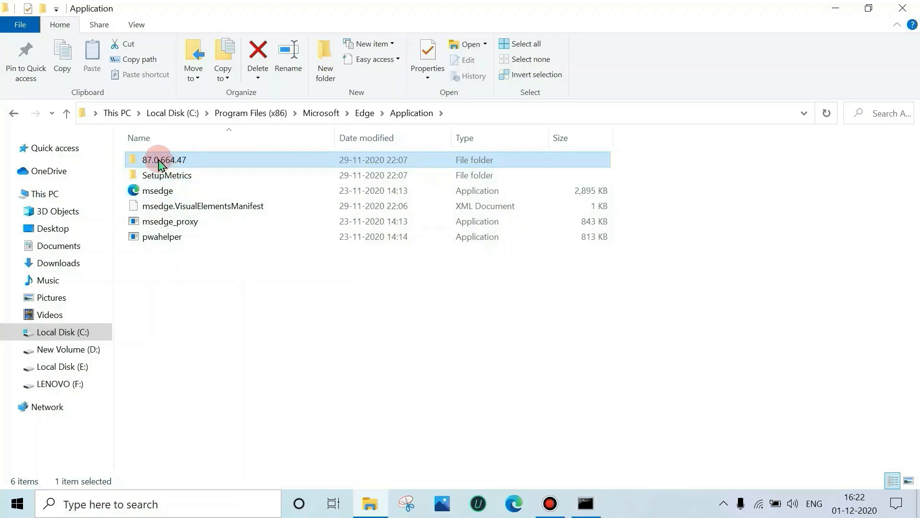
pyautogui.doubleClick(164, 160)
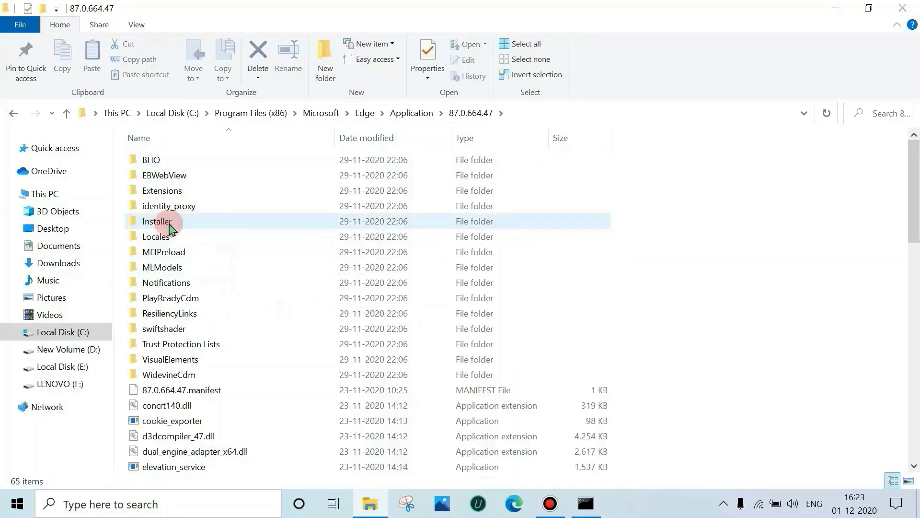
pyautogui.doubleClick(157, 221)
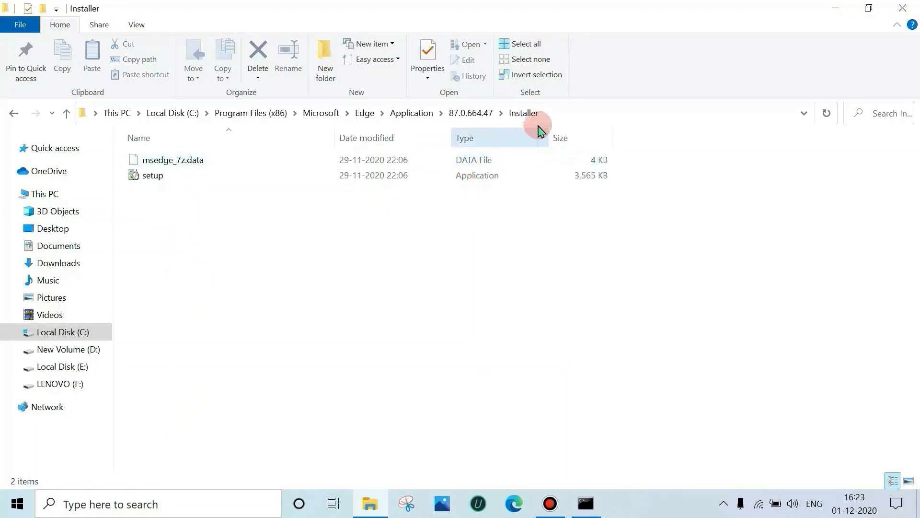
pyautogui.click(412, 113)
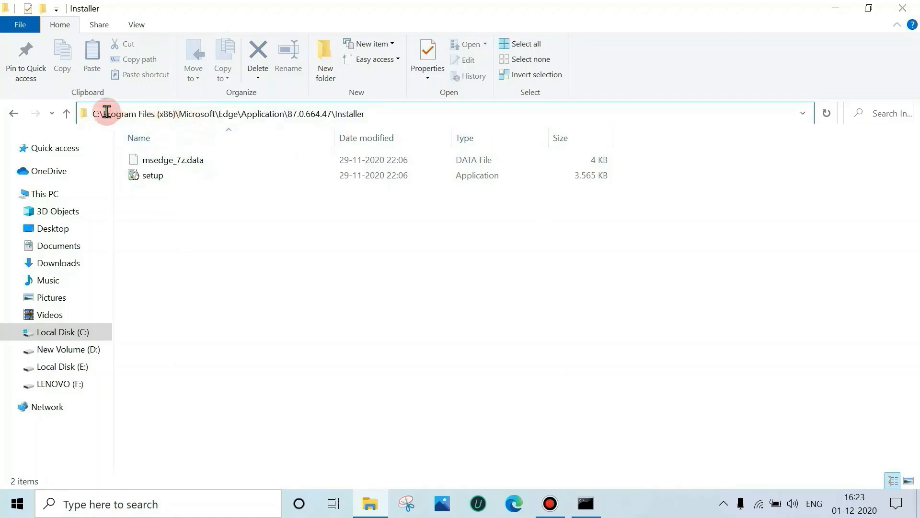
pyautogui.click(326, 114)
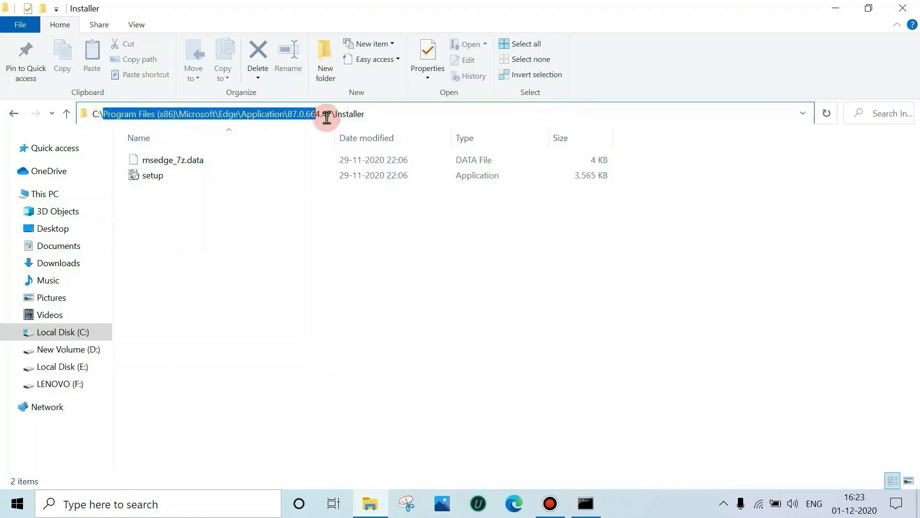
pyautogui.moveTo(428, 346)
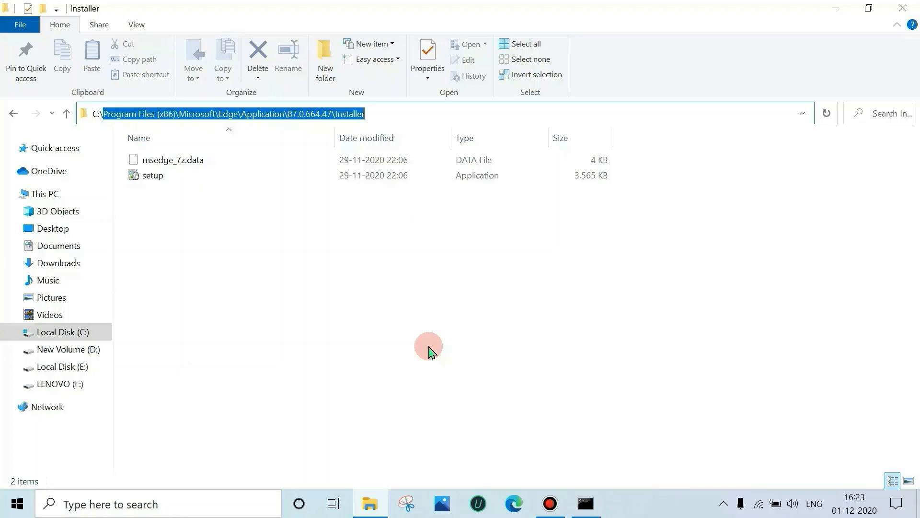
pyautogui.moveTo(836, 9)
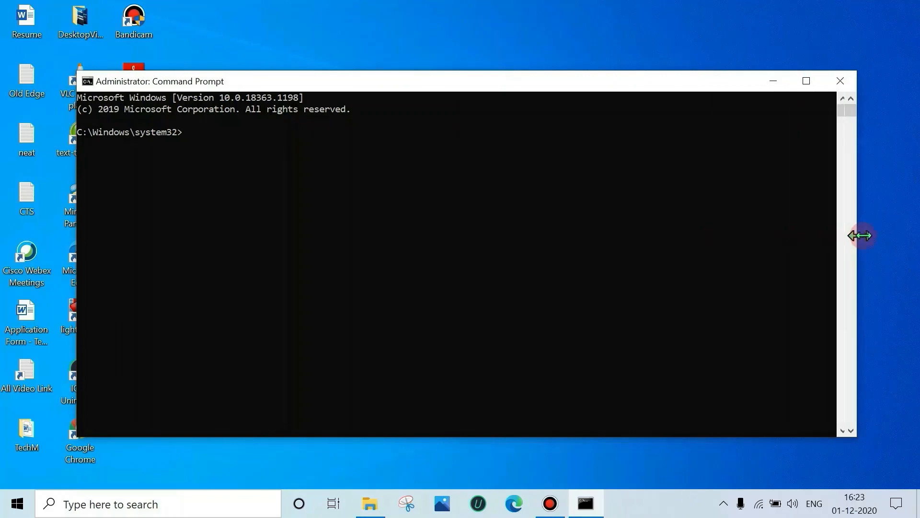
# Step: Run cd \Program Files (x86)\Microsoft\Edge\Application\87.0.664.47\Installer in the admin prompt
pyautogui.click(255, 153)
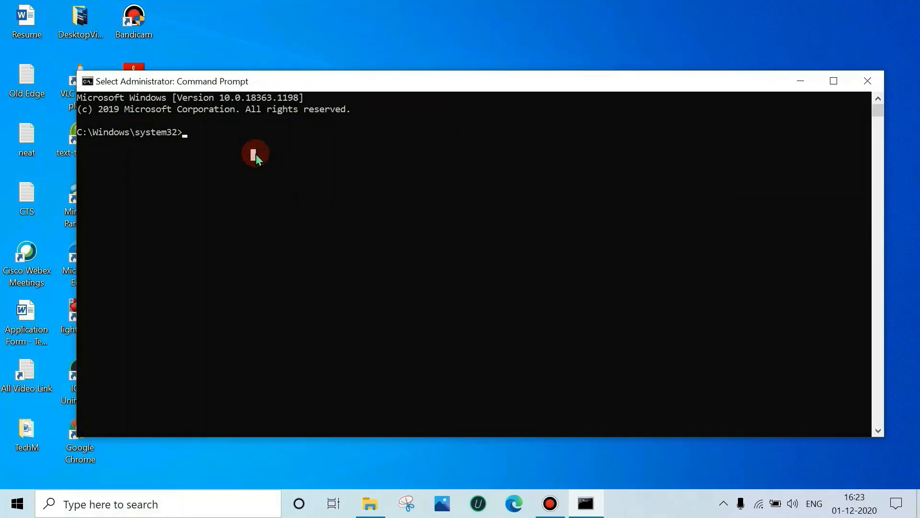
pyautogui.write('cd')
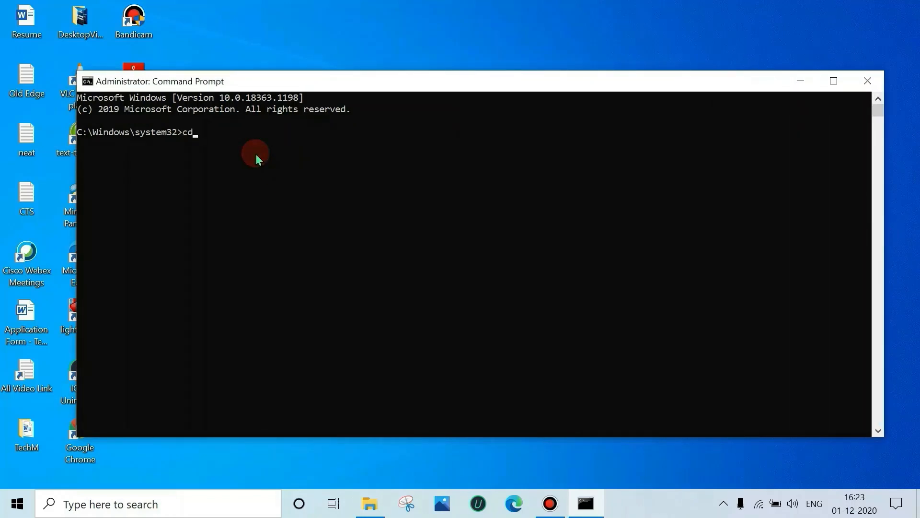
pyautogui.write('\\')
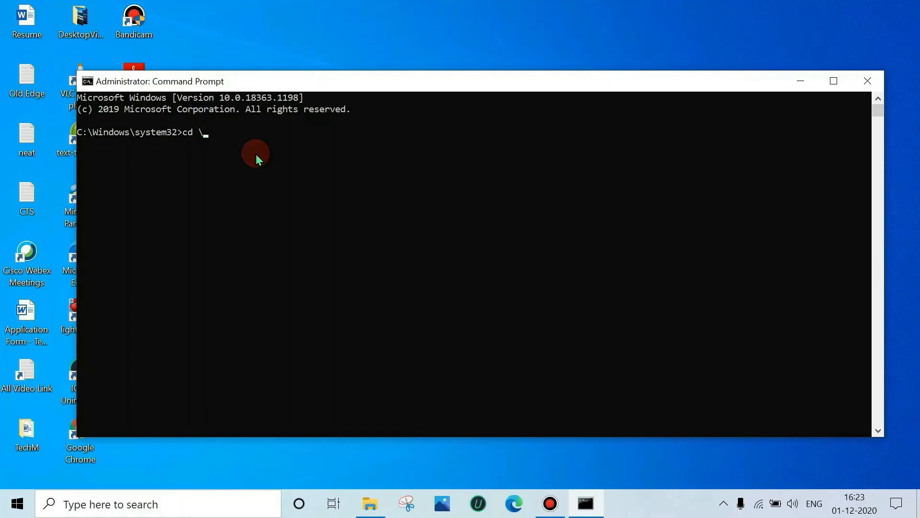
pyautogui.write('Program Files (x86)\\Microsoft\\Edge\\Application\\87.0.664.47\\Installer')
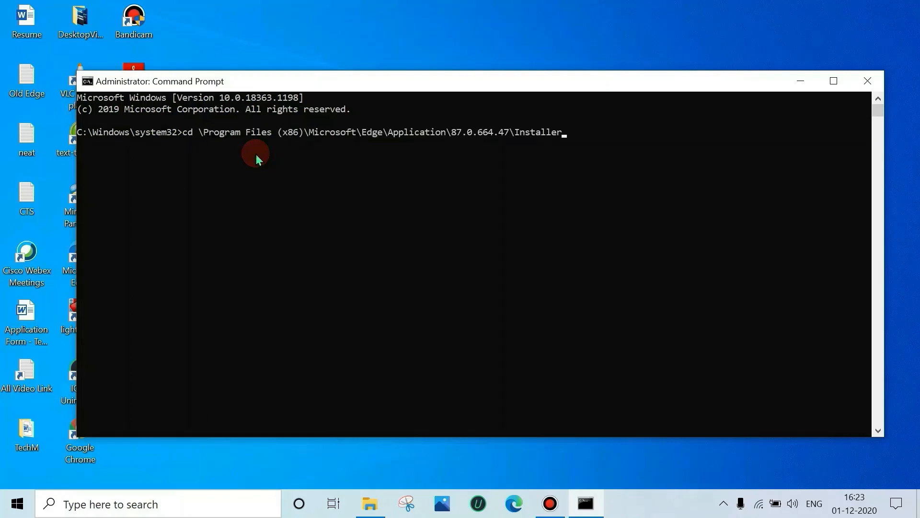
pyautogui.press('enter')
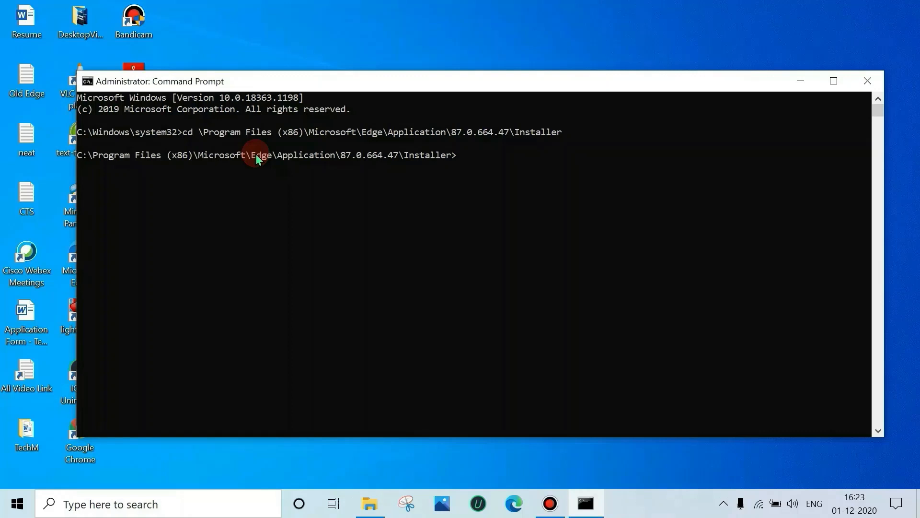
# Step: Run setup --uninstall --system-level --verbose-logging to start removing Edge
pyautogui.write('setup')
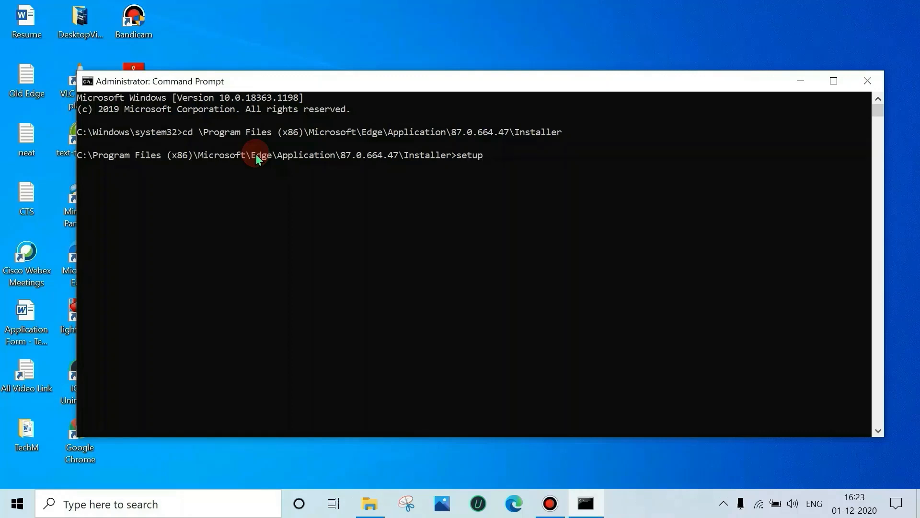
pyautogui.write('-')
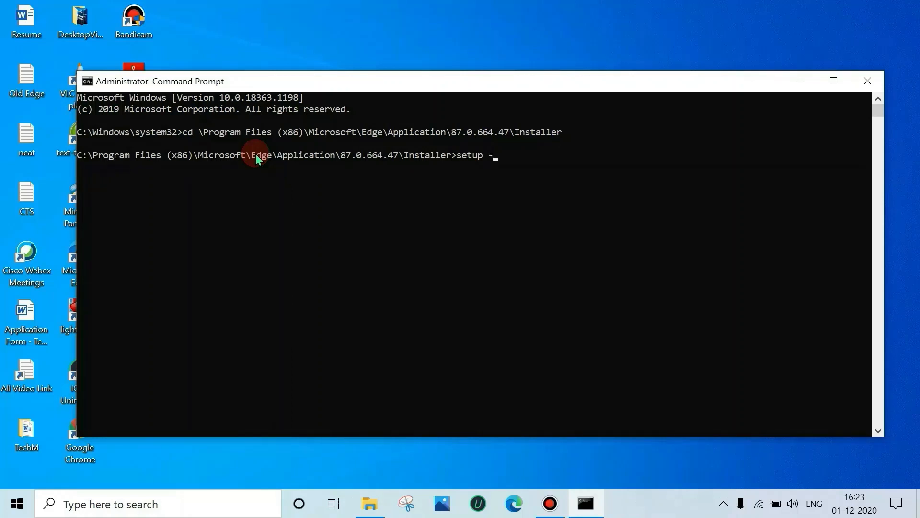
pyautogui.write('-u')
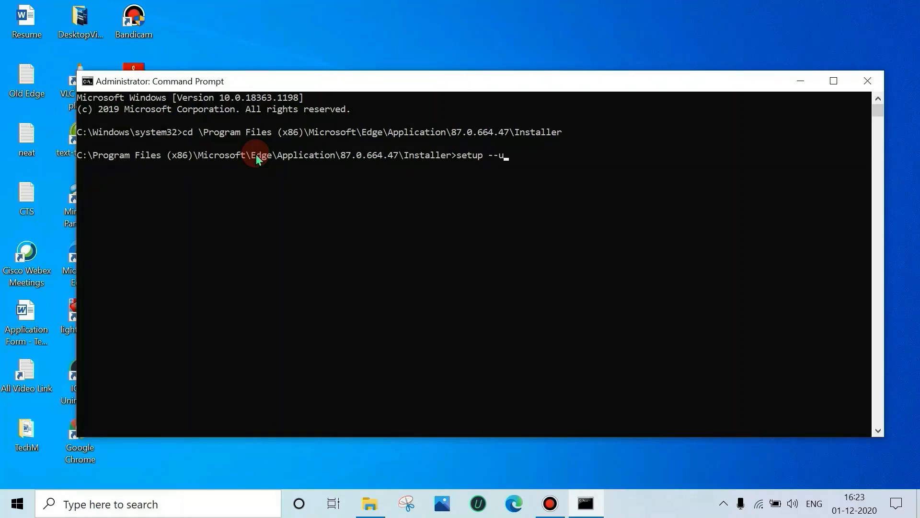
pyautogui.write('ninst')
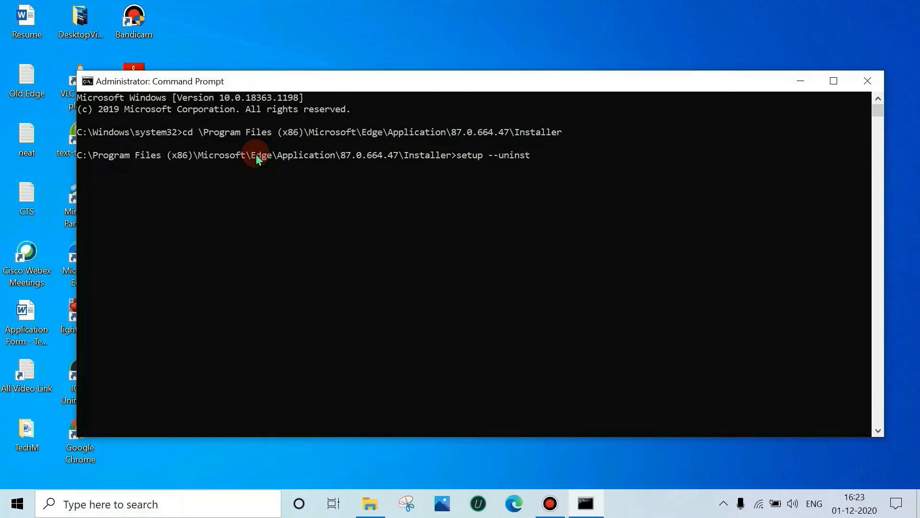
pyautogui.write('all')
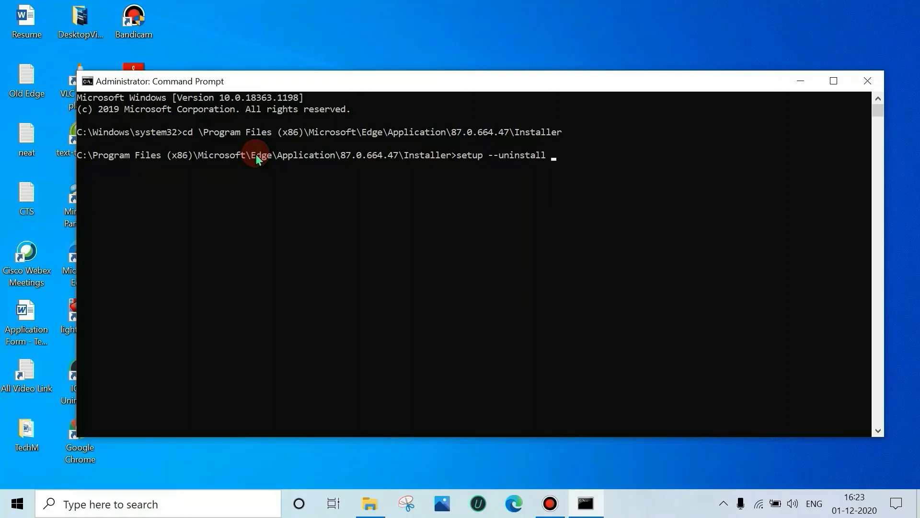
pyautogui.write('--syst')
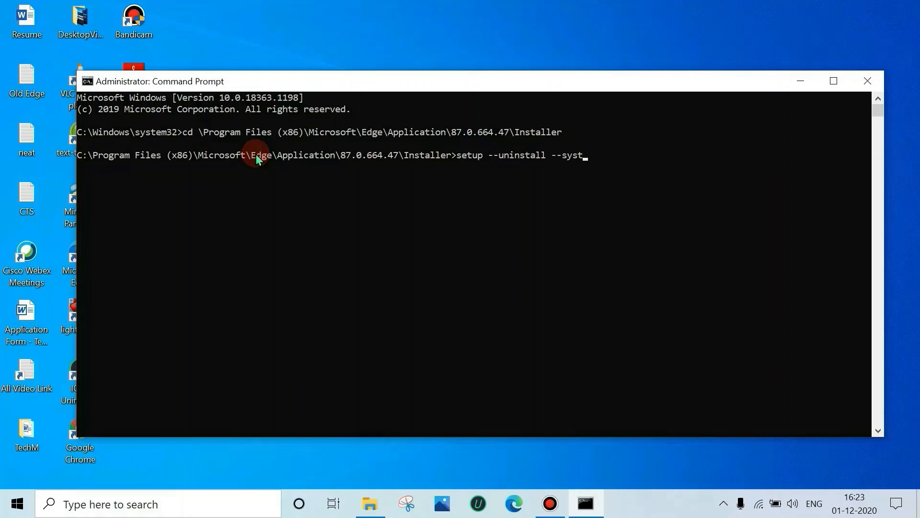
pyautogui.write('em-')
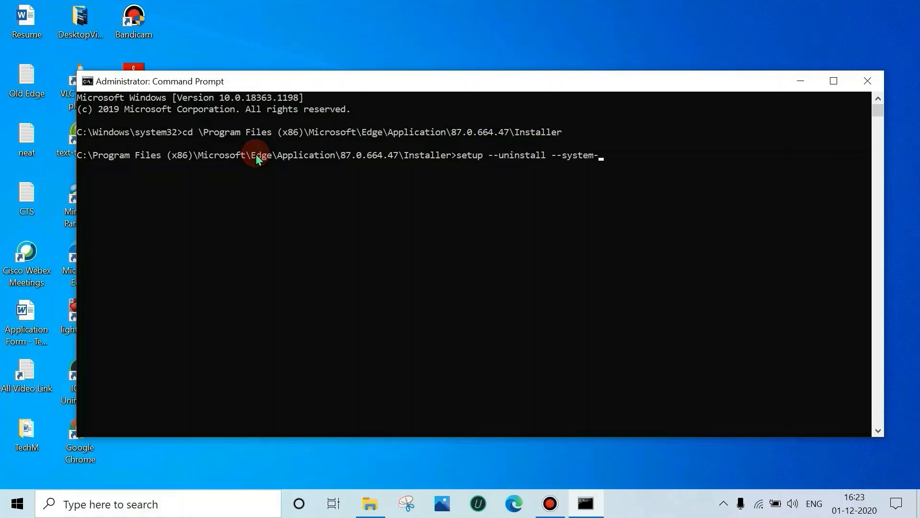
pyautogui.write('leve')
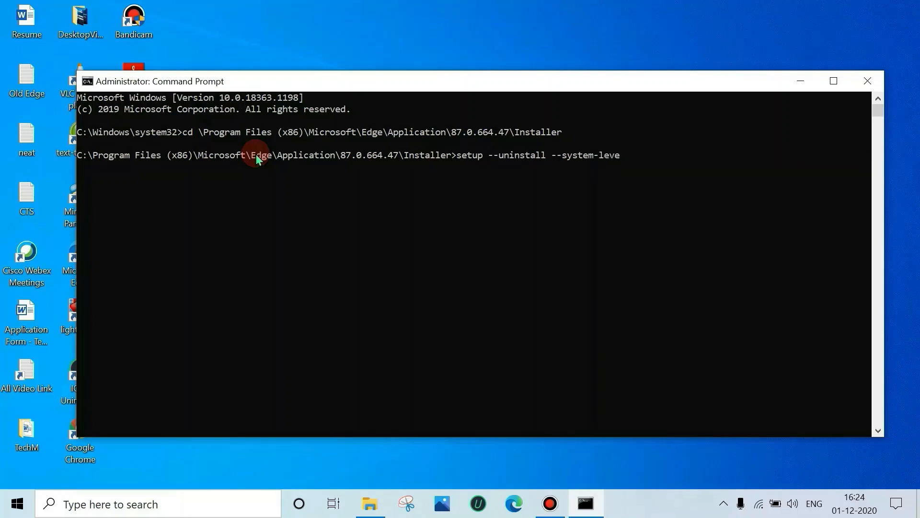
pyautogui.write('l')
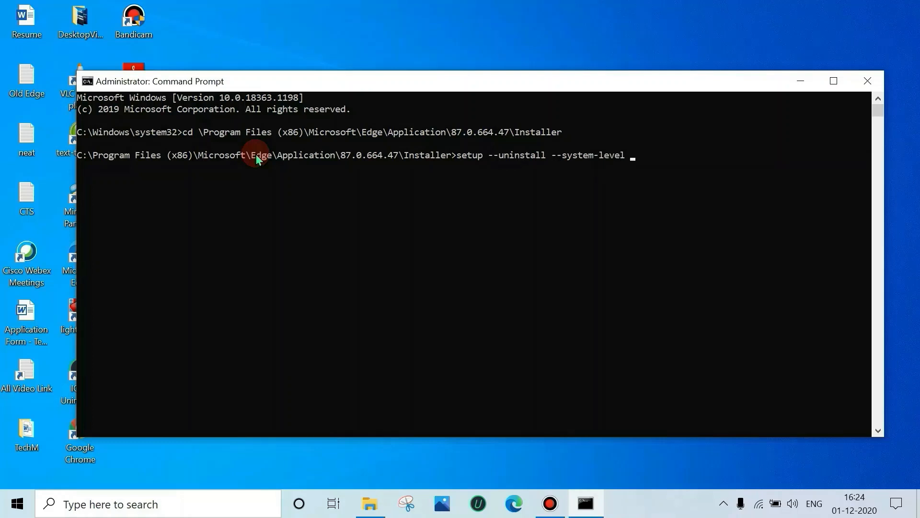
pyautogui.write('--')
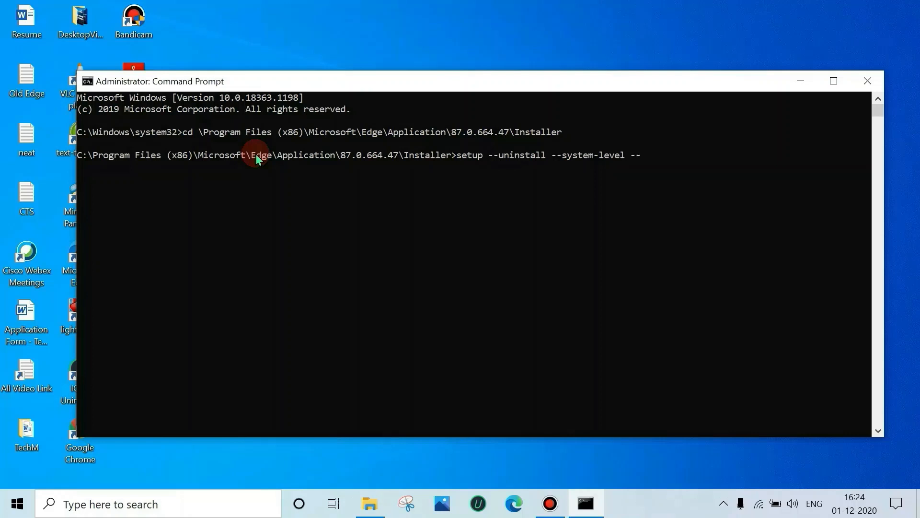
pyautogui.write('verb')
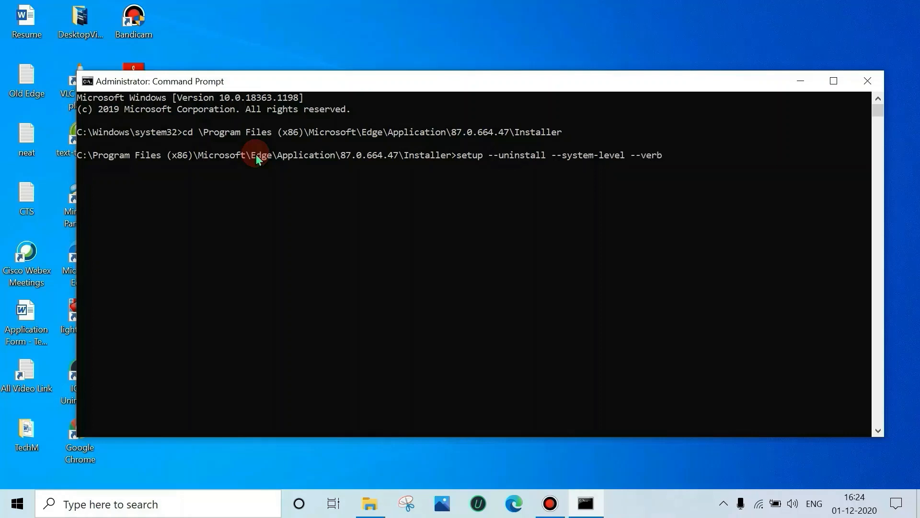
pyautogui.write('ose-')
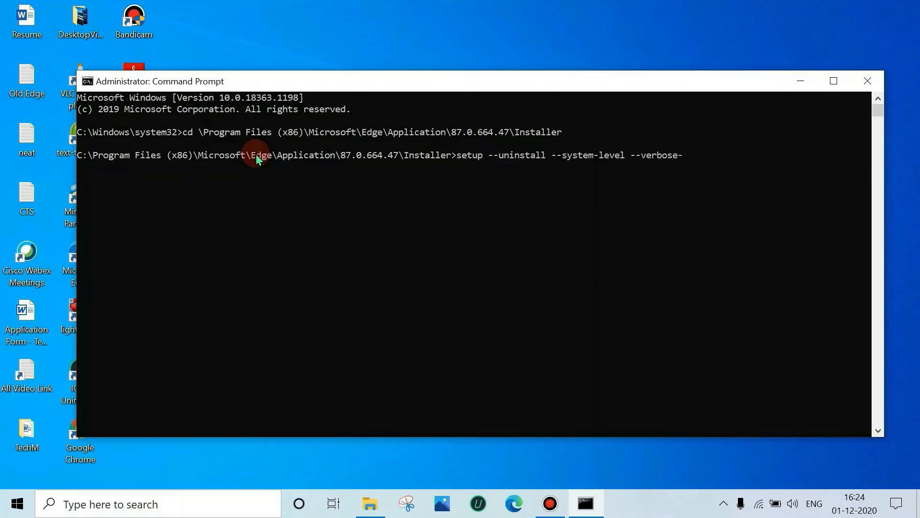
pyautogui.write('logg')
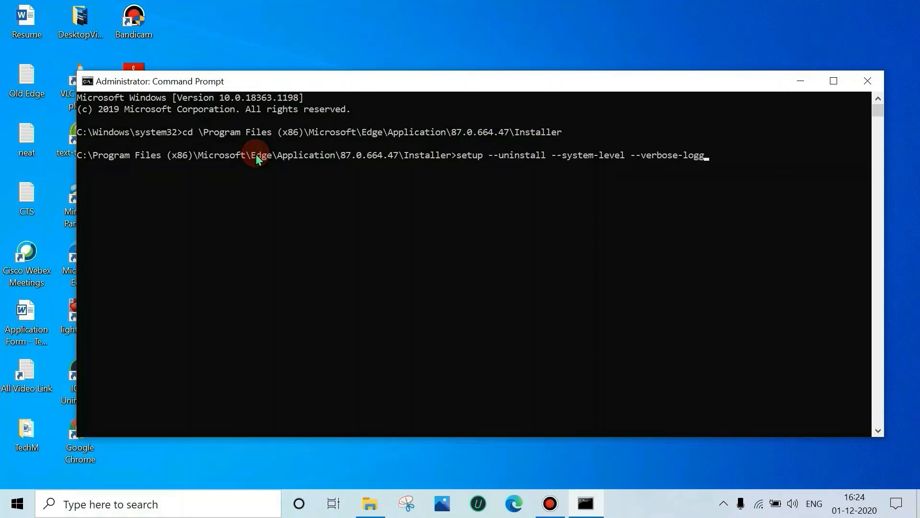
pyautogui.write('ing')
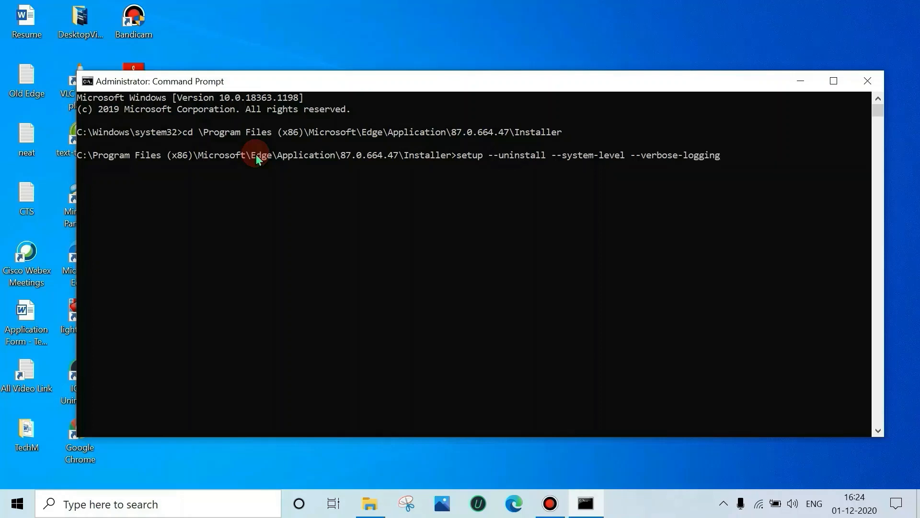
pyautogui.press('enter')
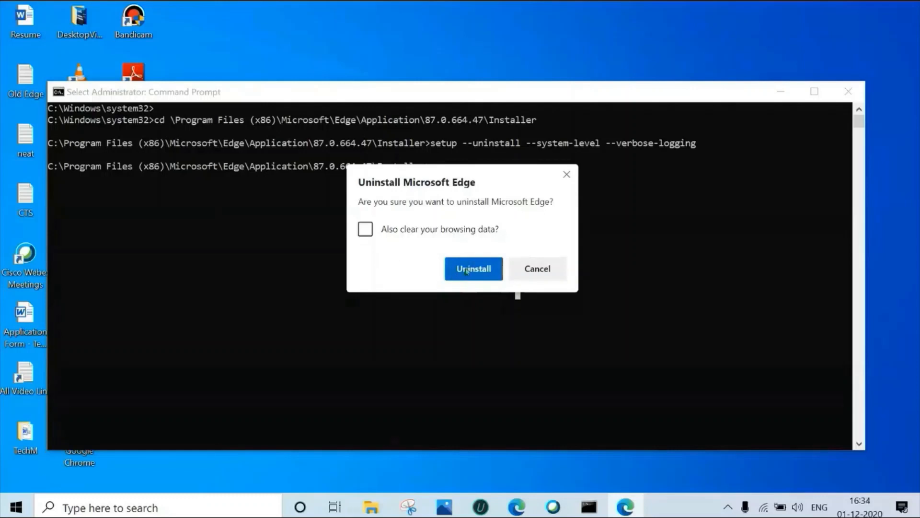
# Step: Confirm Uninstall in the dialog, leaving browsing data uncleared
pyautogui.click(472, 268)
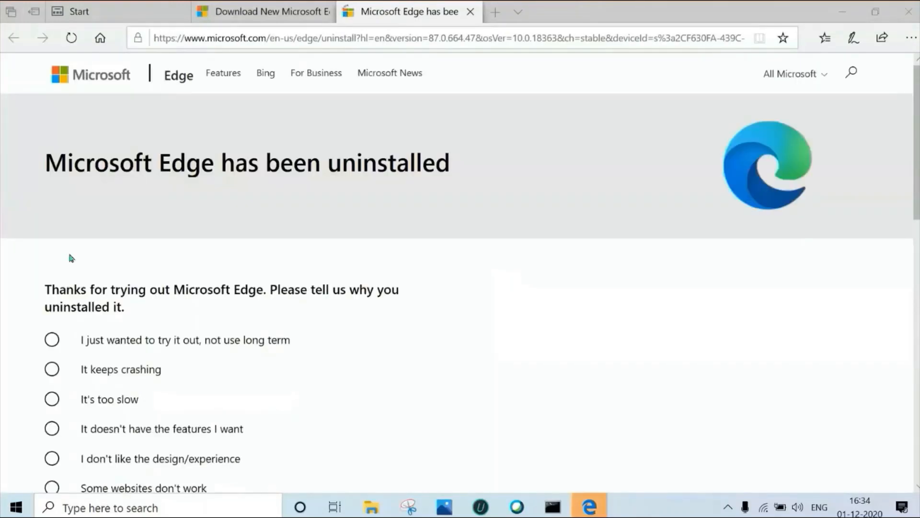
pyautogui.moveTo(477, 264)
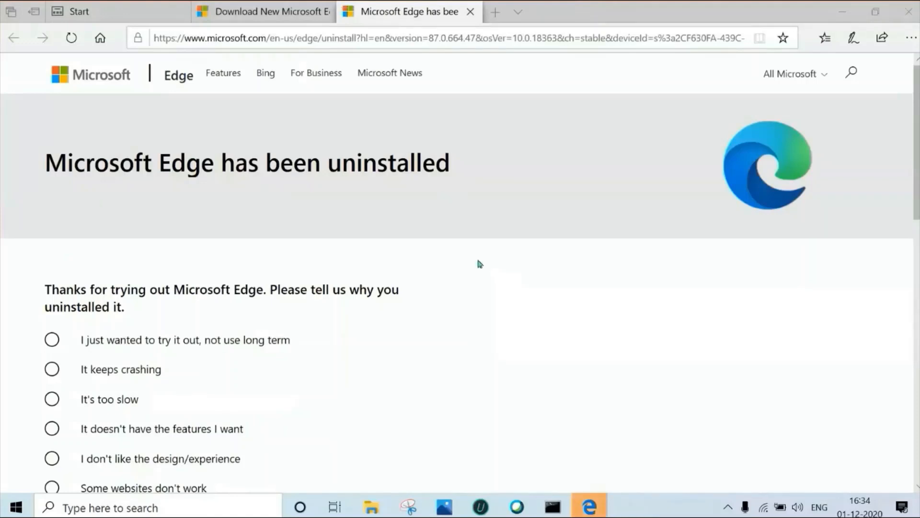
# Step: Scroll the 'Microsoft Edge has been uninstalled' feedback page down to its footer
pyautogui.scroll(-3)
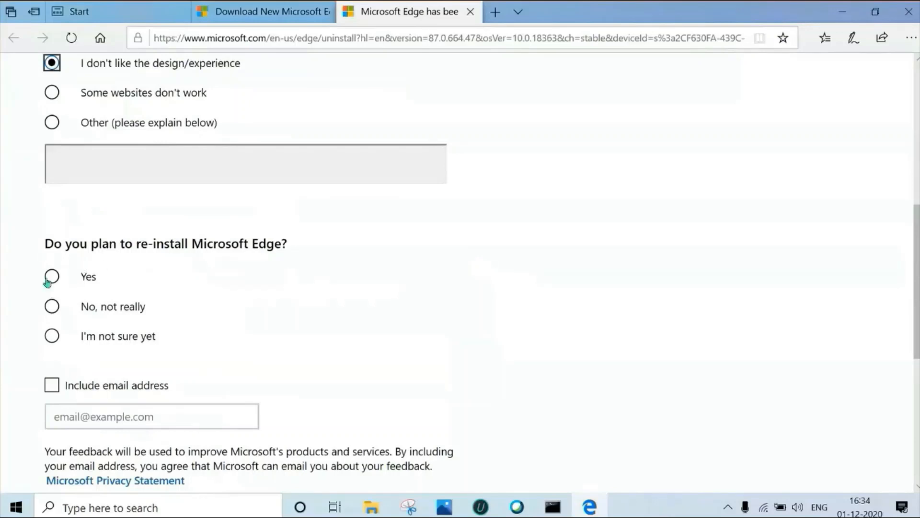
pyautogui.scroll(-3)
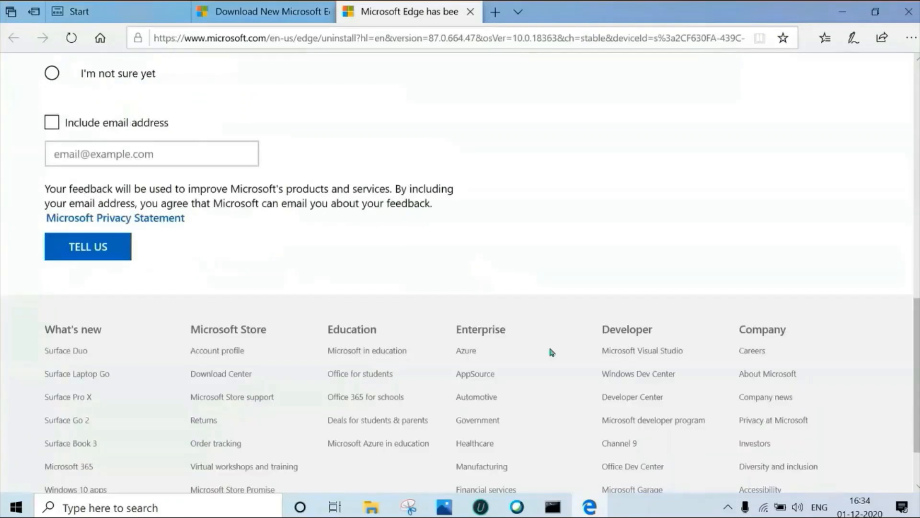
pyautogui.scroll(-3)
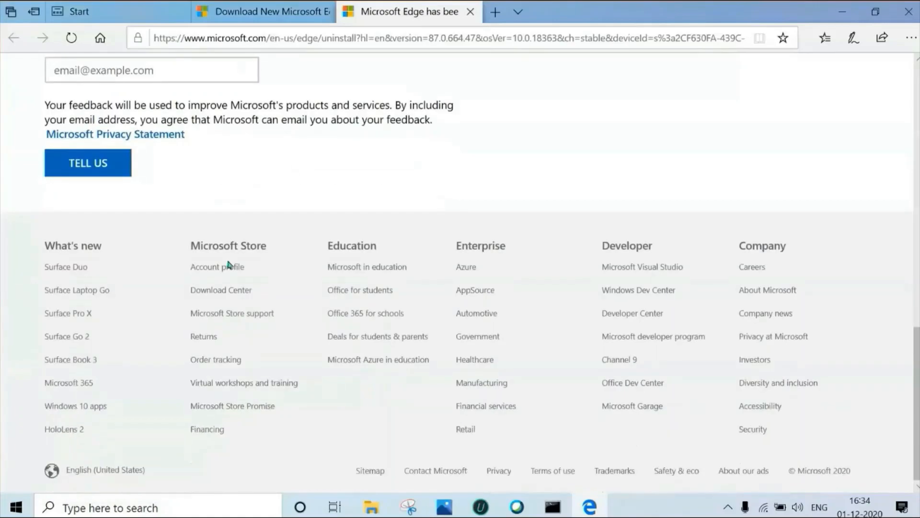